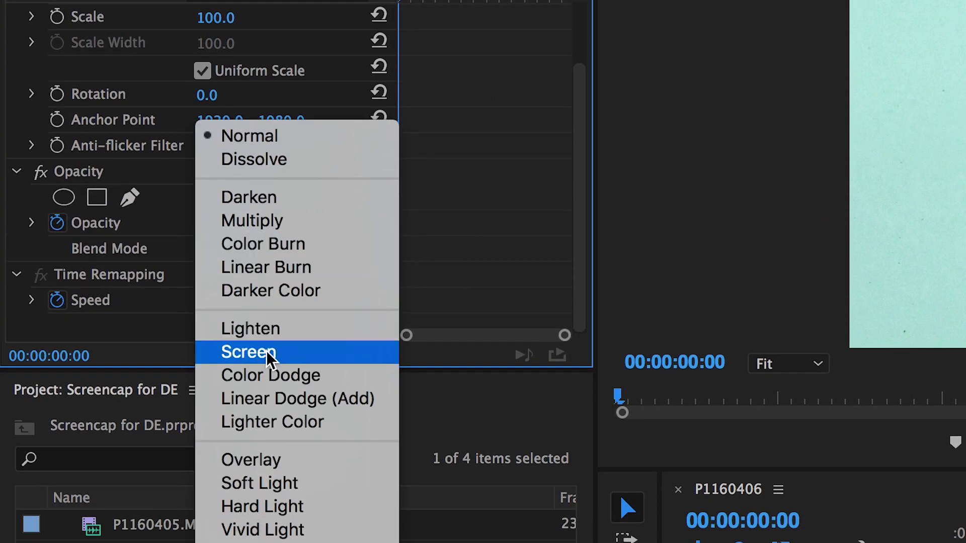
# Step: Set the ink splash clip's blend mode to Screen so the woman's profile shows through
pyautogui.click(249, 353)
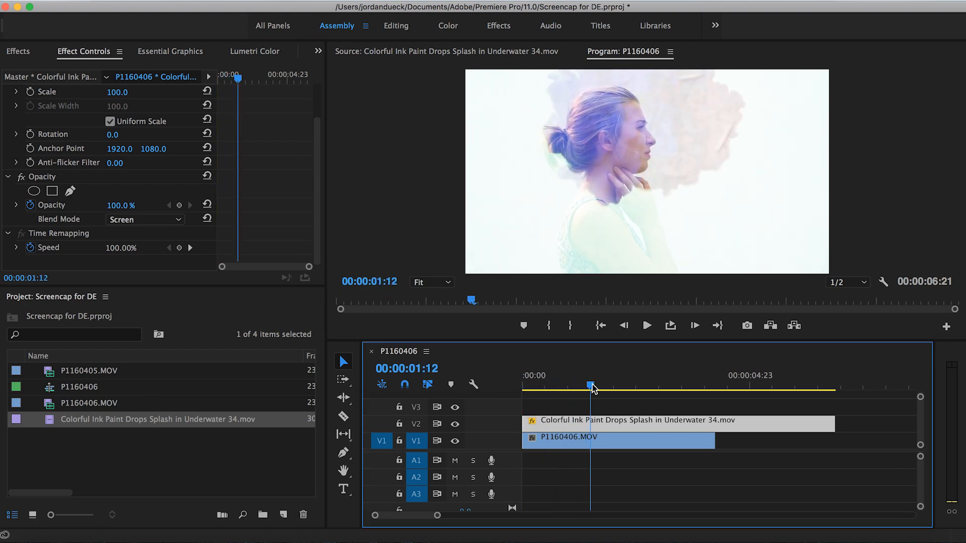
# Step: Preview the blended result, then hide the V2 ink splash track's output
pyautogui.click(646, 326)
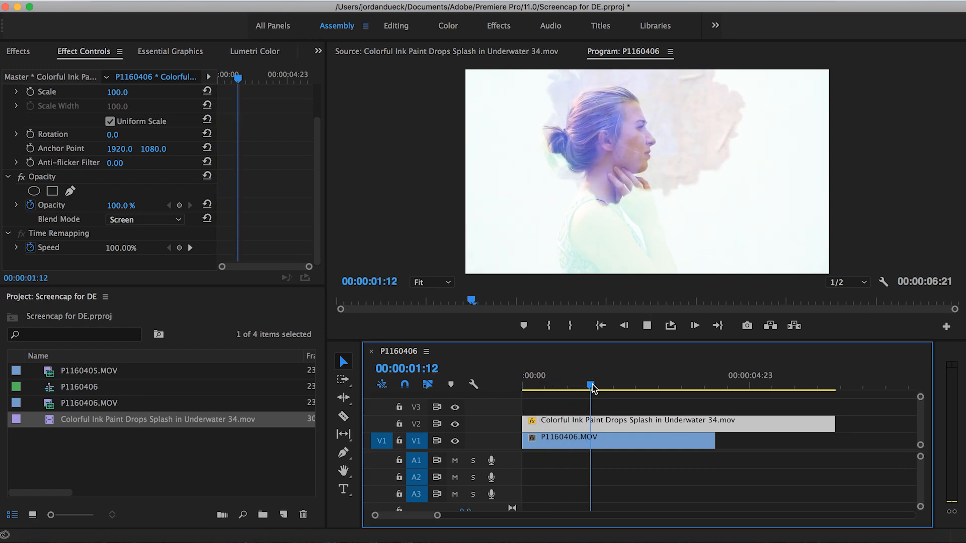
pyautogui.click(646, 326)
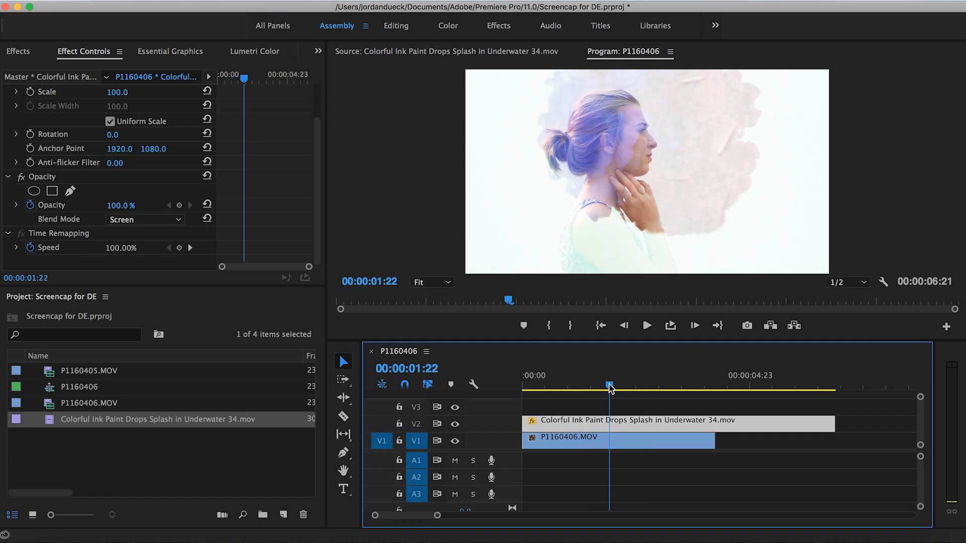
pyautogui.click(454, 424)
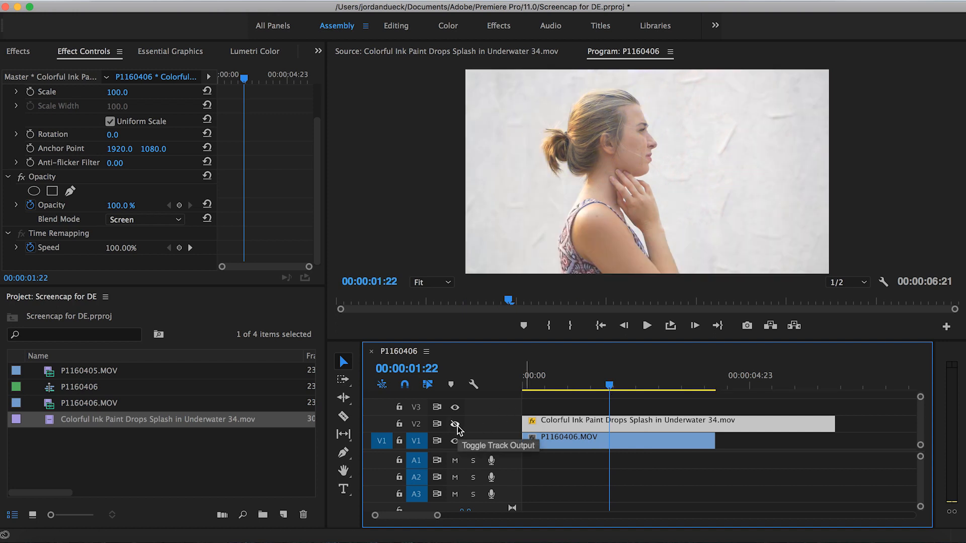
# Step: Grade the woman clip in Lumetri Color: exposure 1.7, contrast 26.5, blacks -53.4
pyautogui.click(455, 423)
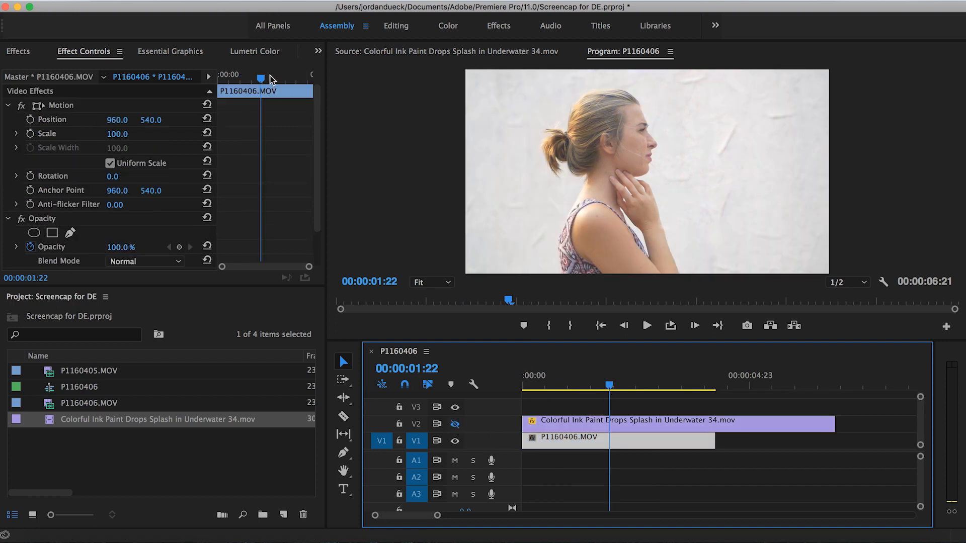
pyautogui.click(255, 51)
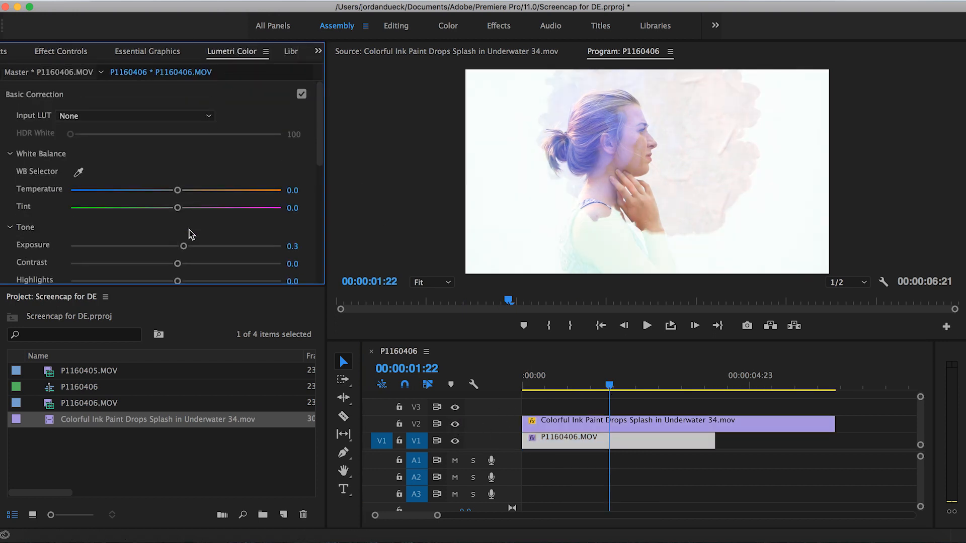
pyautogui.moveTo(182, 246); pyautogui.dragTo(205, 245)
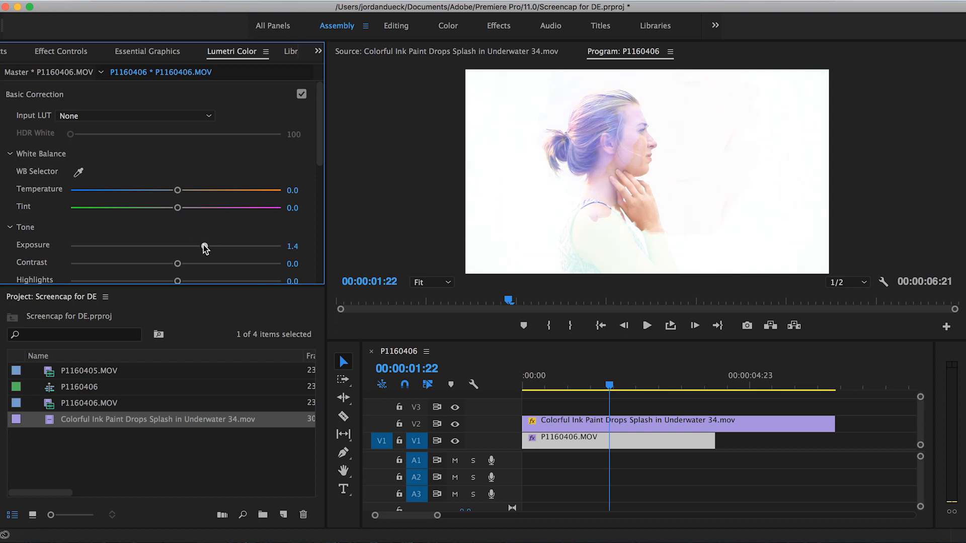
pyautogui.moveTo(204, 247); pyautogui.dragTo(212, 246)
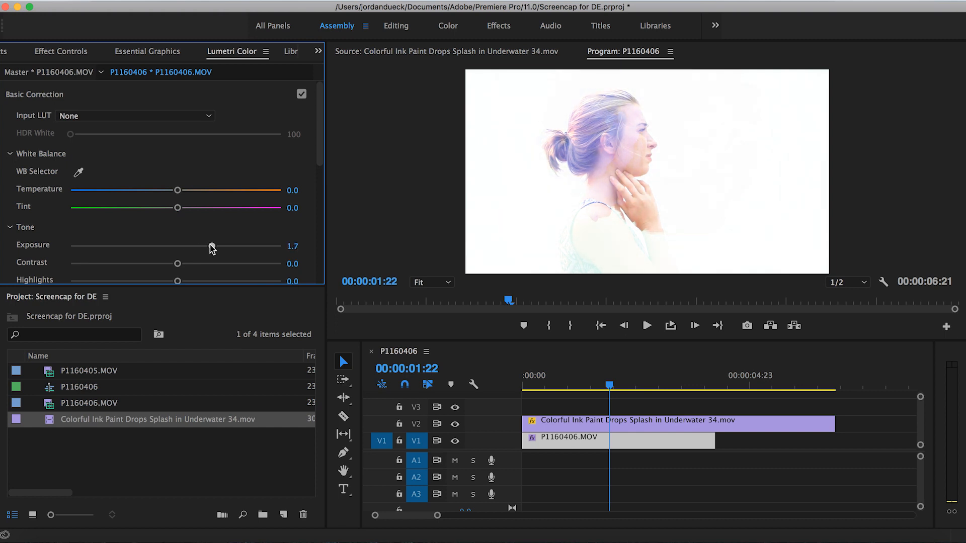
pyautogui.moveTo(212, 247); pyautogui.dragTo(211, 246)
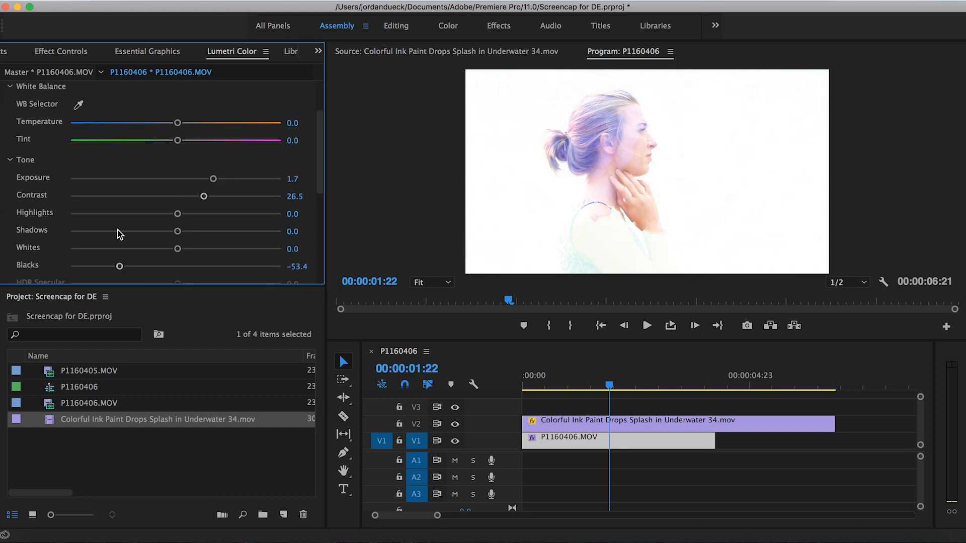
pyautogui.scroll(-3)
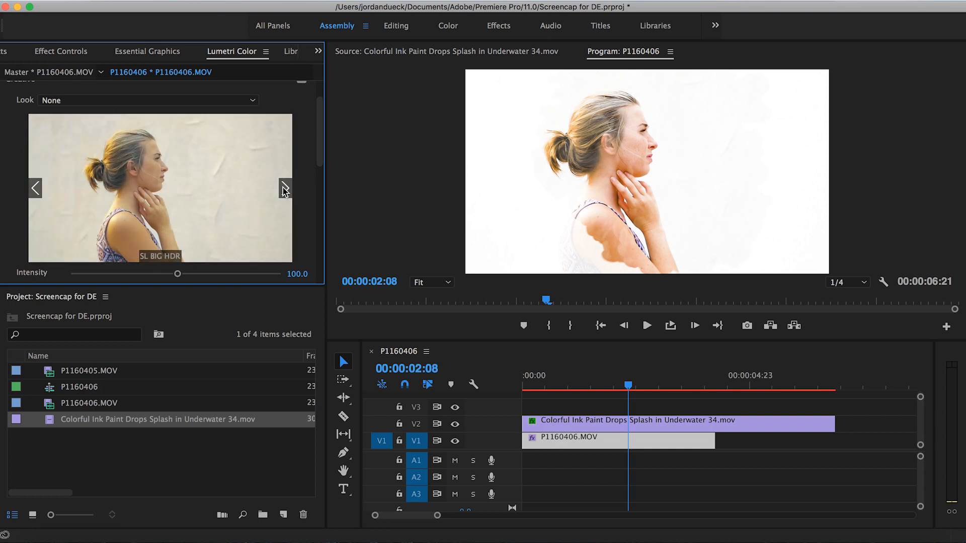
# Step: Preview a Creative look, then play back the finished double-exposure effect
pyautogui.click(61, 51)
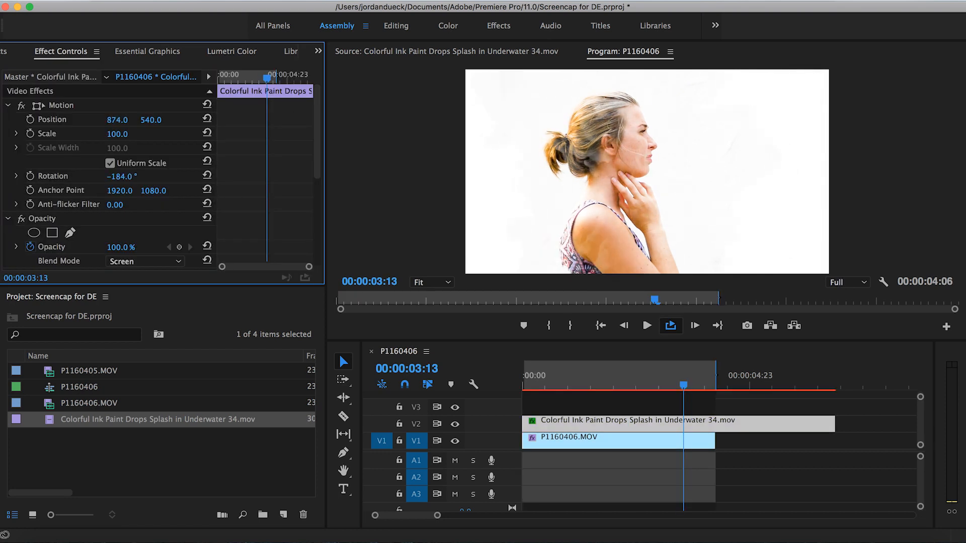
pyautogui.click(578, 394)
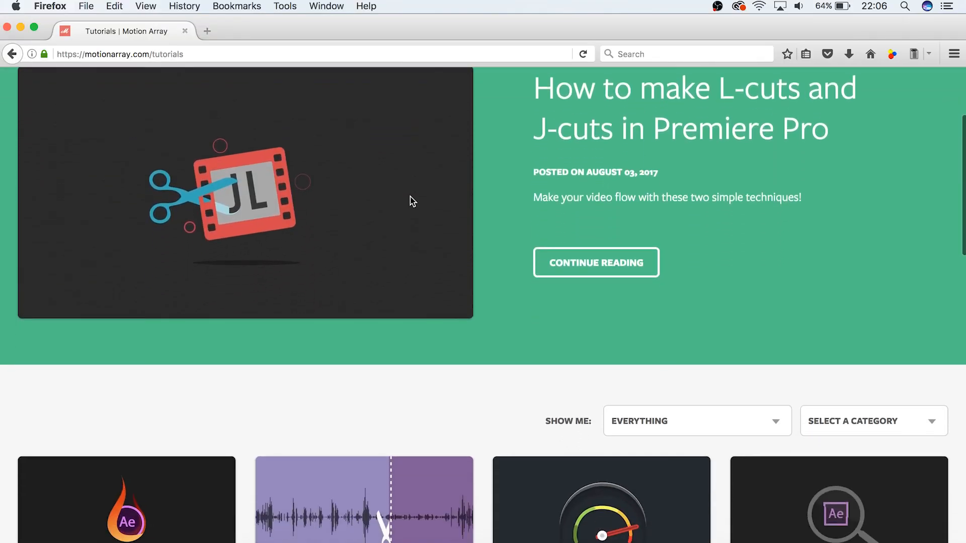
# Step: Scroll down the Motion Array tutorials page through its grid of tutorial cards
pyautogui.scroll(-3)
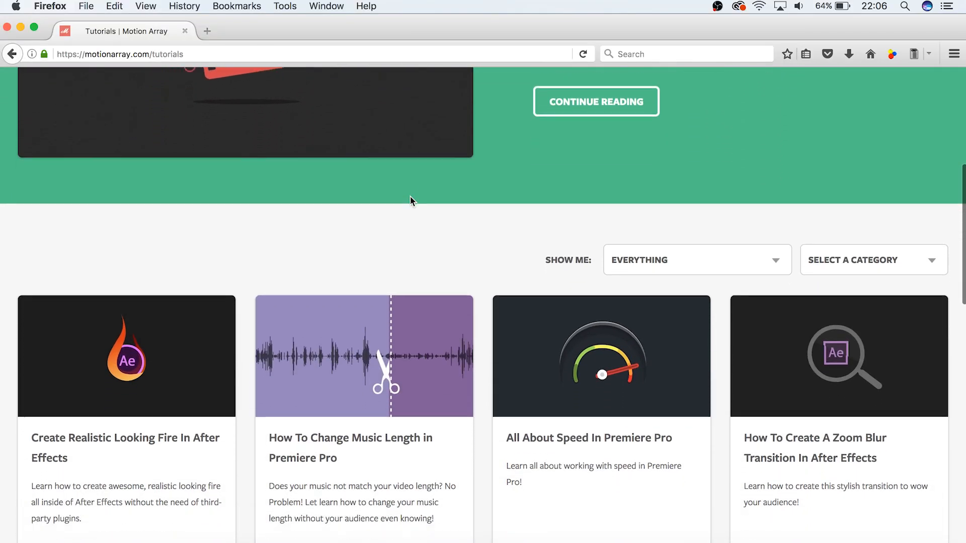
pyautogui.scroll(-3)
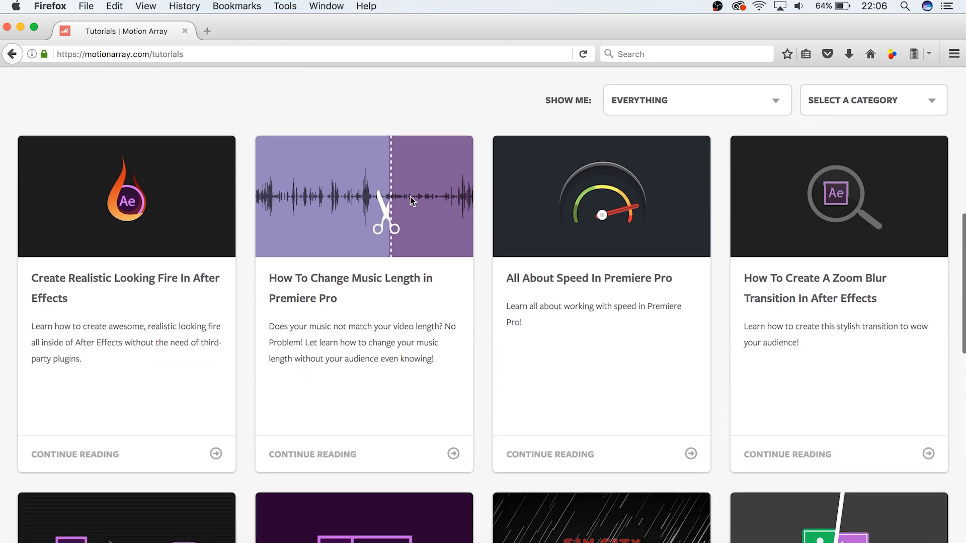
pyautogui.scroll(-3)
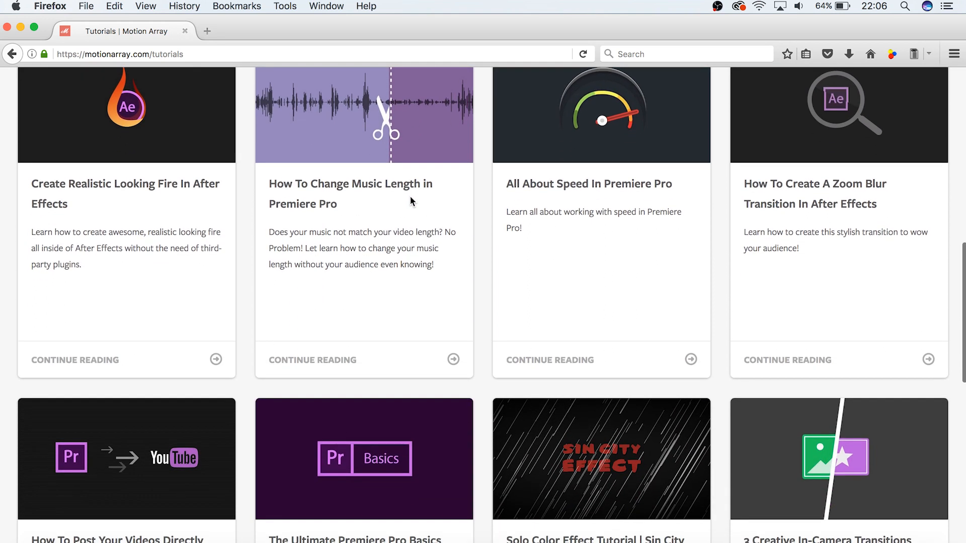